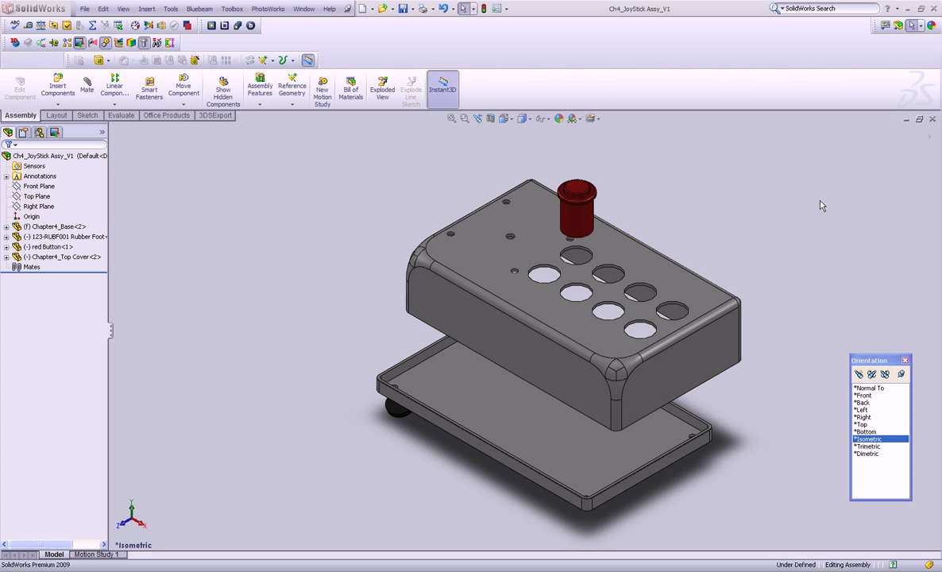
mouse_move(359, 205)
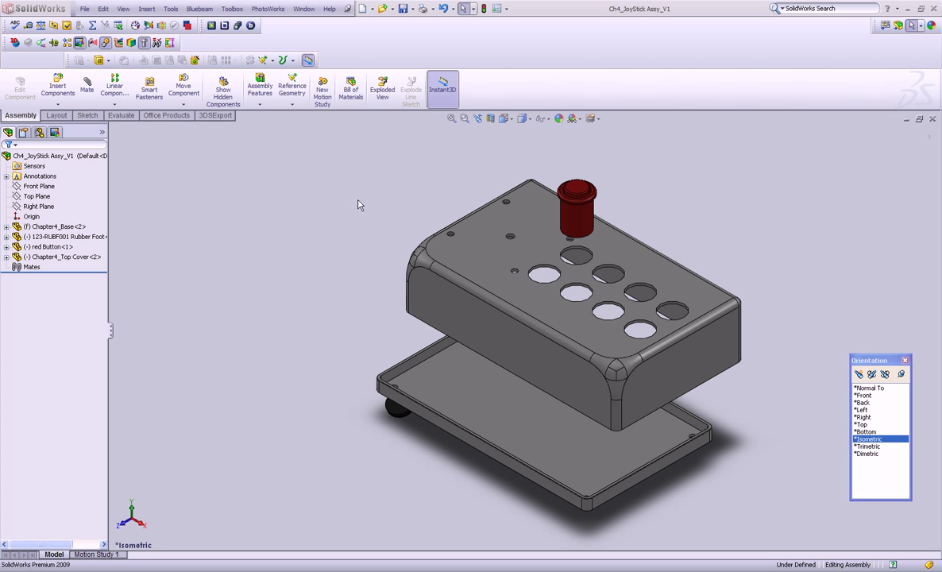
mouse_move(87, 85)
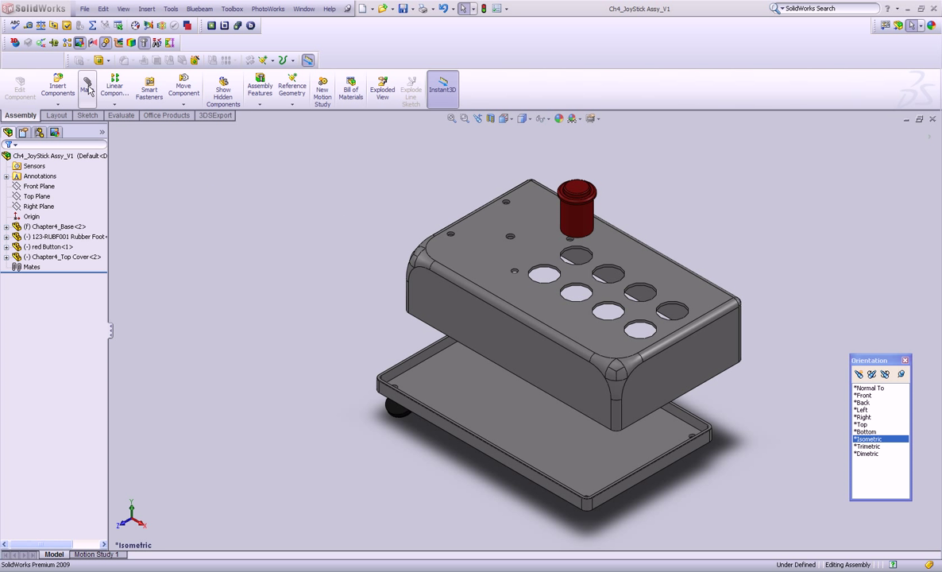
mouse_move(87, 87)
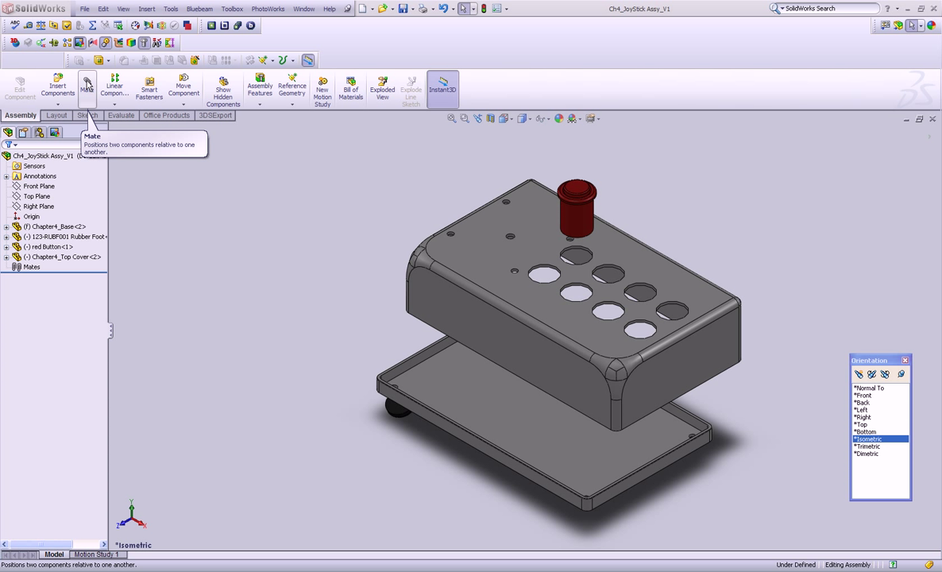
mouse_move(247, 222)
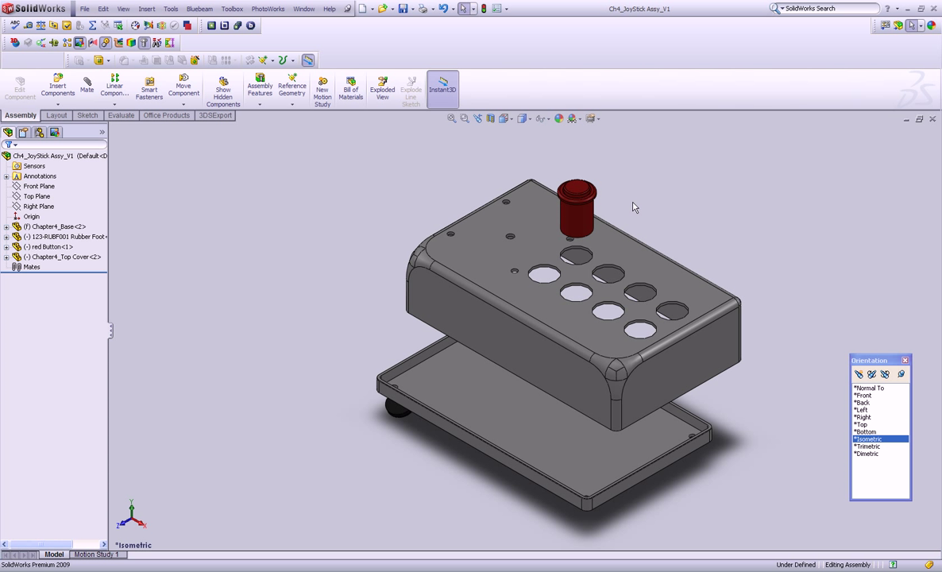
mouse_move(576, 219)
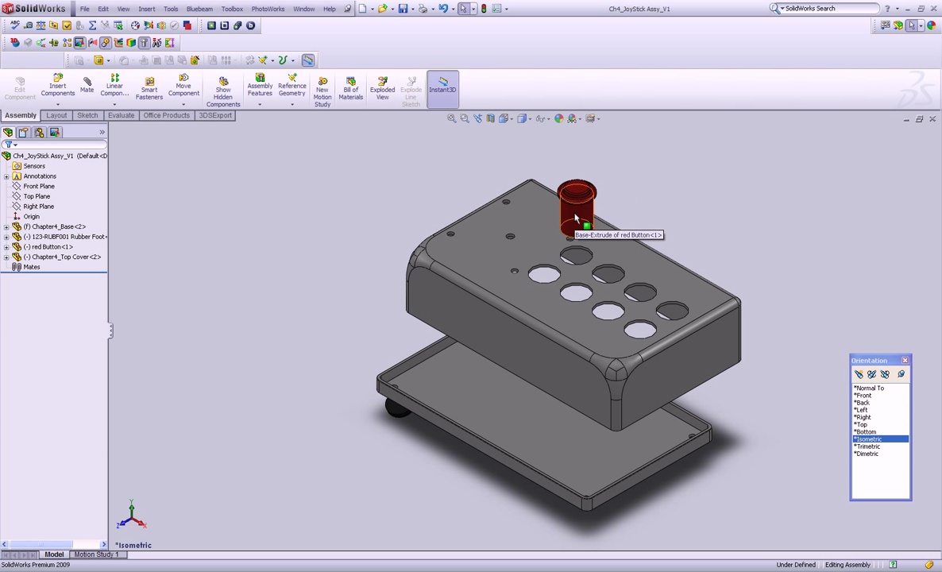
Step: Select the red push-button's cylindrical face as the first mate surface
left_click(576, 206)
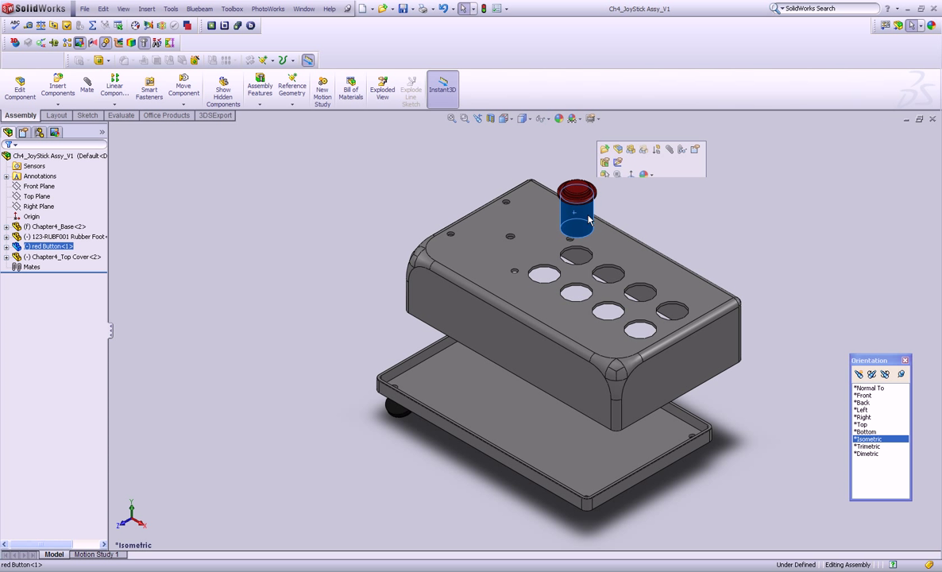
left_click(743, 232)
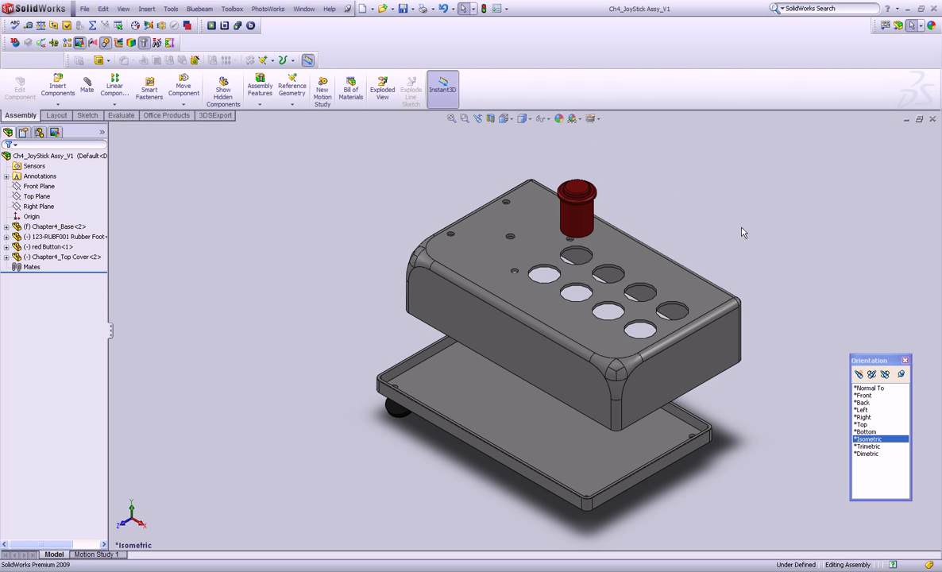
mouse_move(580, 235)
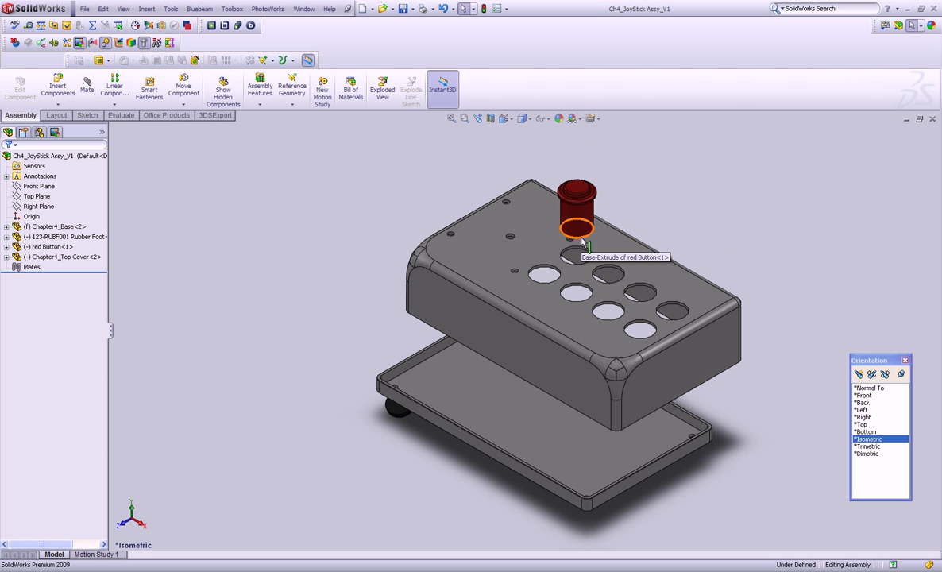
left_click(576, 231)
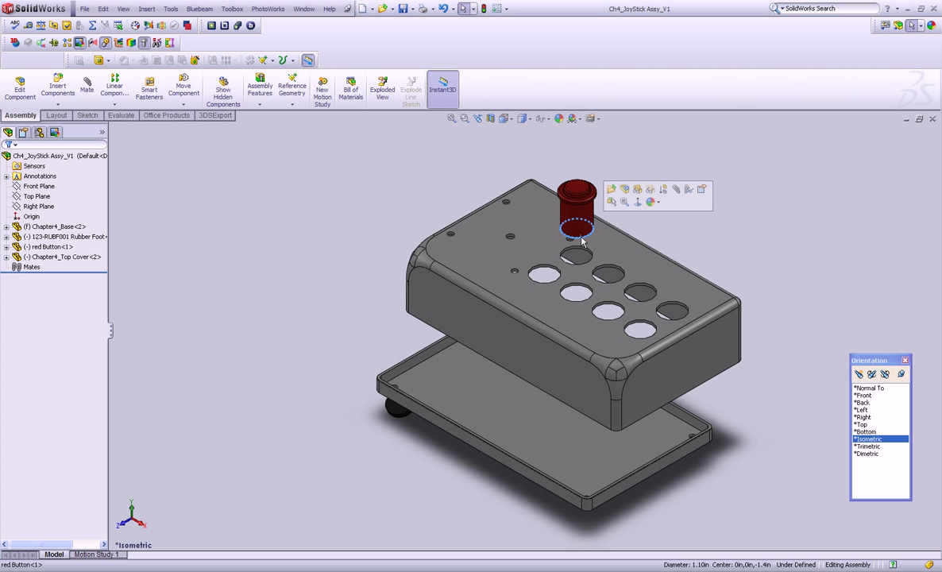
mouse_move(676, 190)
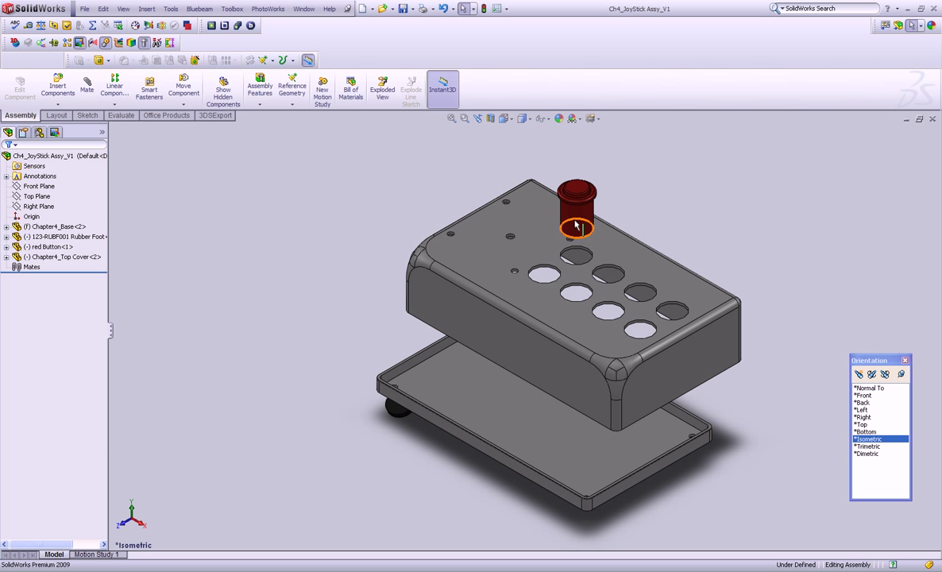
left_click(578, 223)
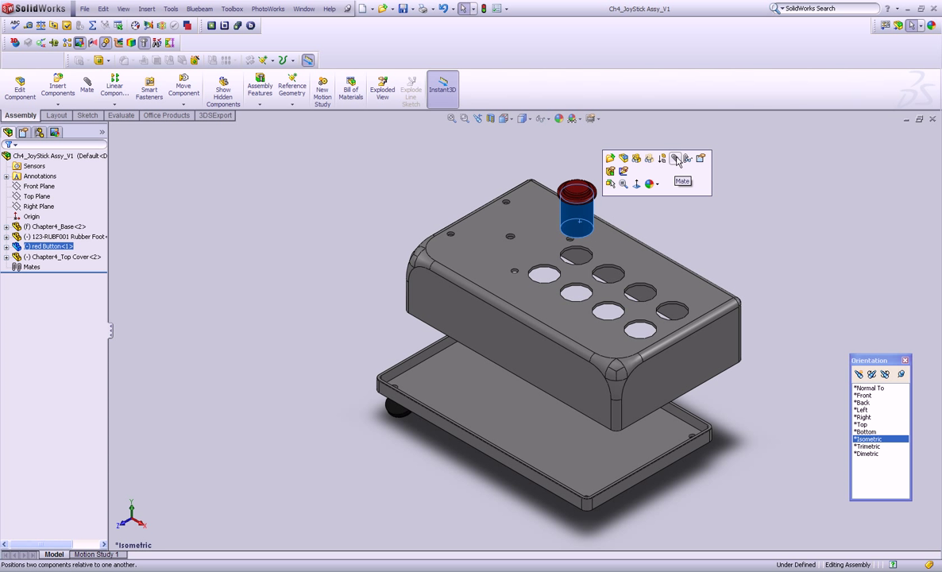
Step: Start a mate pairing the button face with the rim of the cover hole beneath it
left_click(682, 181)
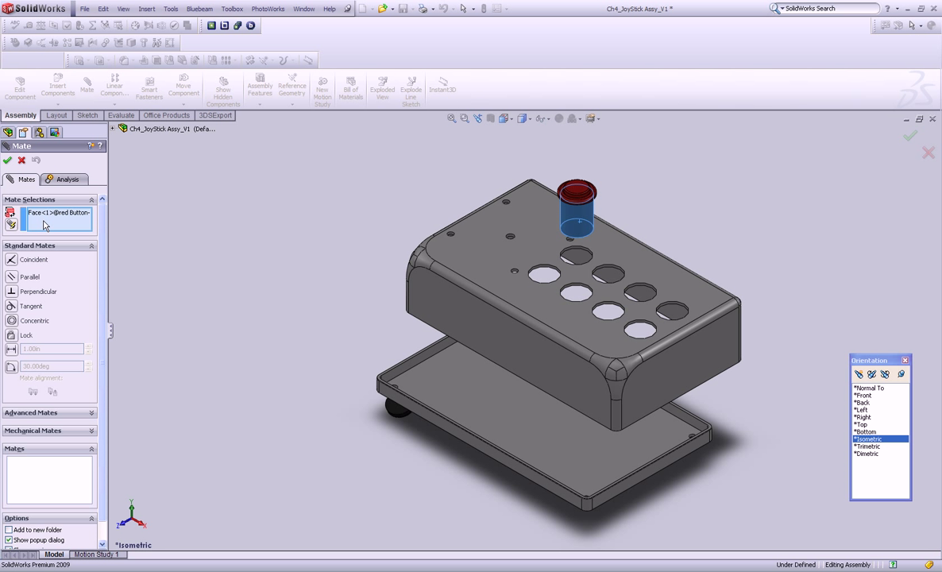
mouse_move(44, 222)
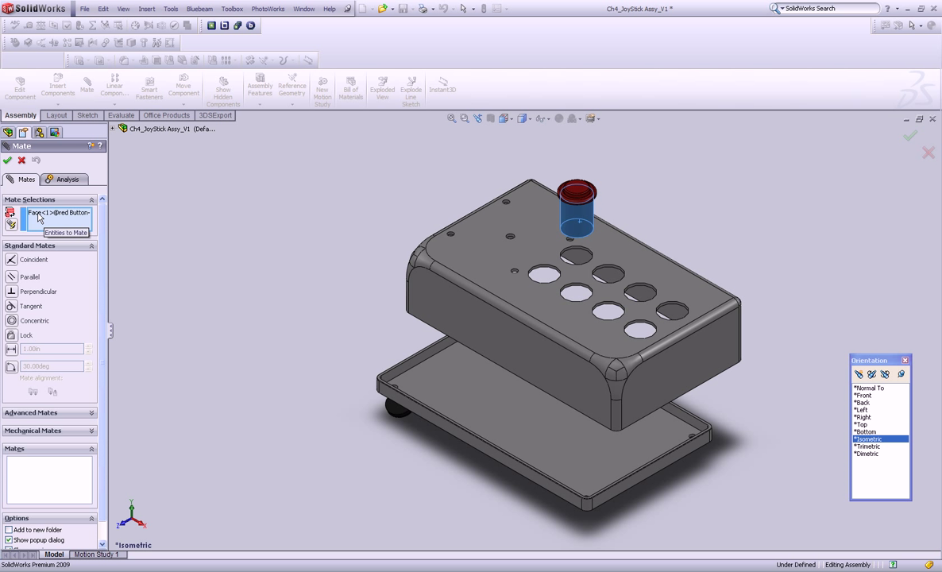
mouse_move(64, 219)
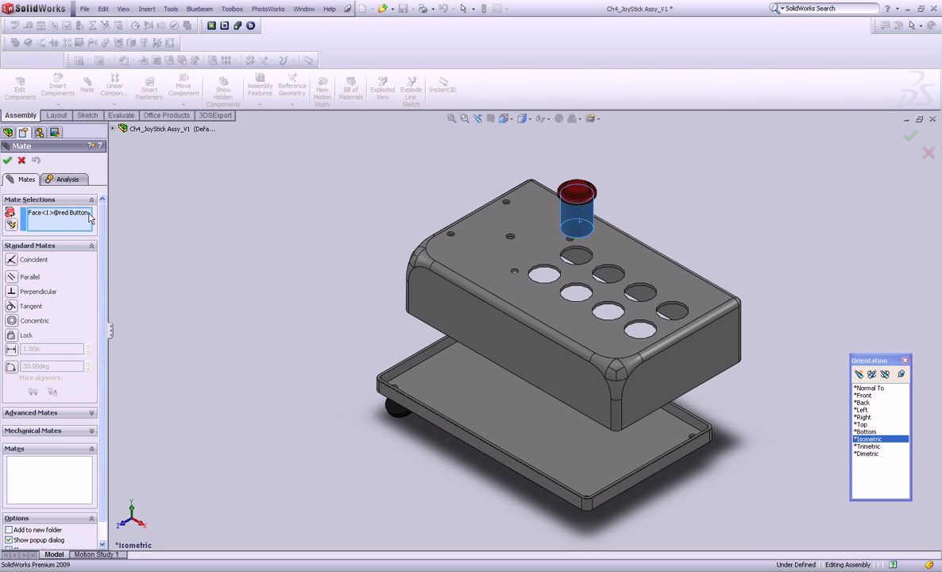
mouse_move(175, 270)
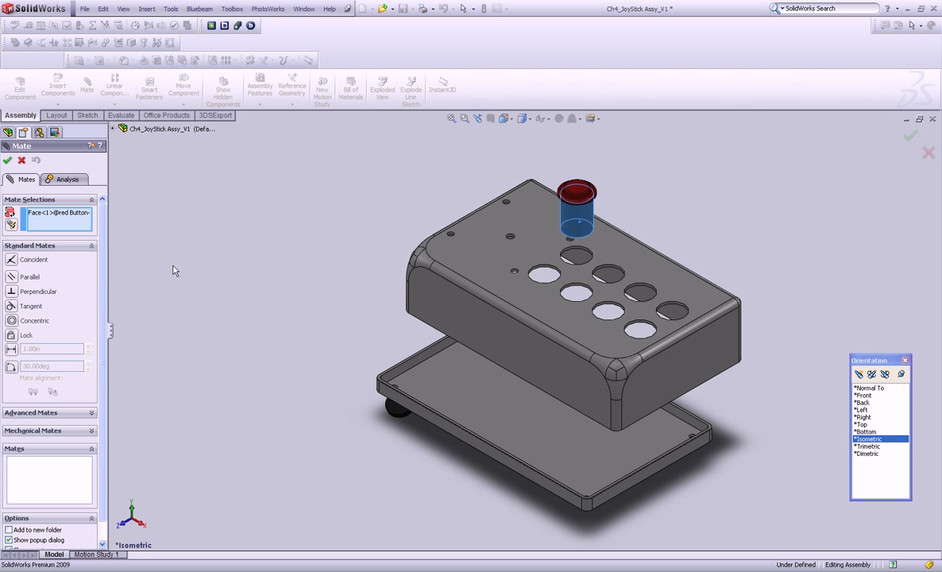
mouse_move(579, 254)
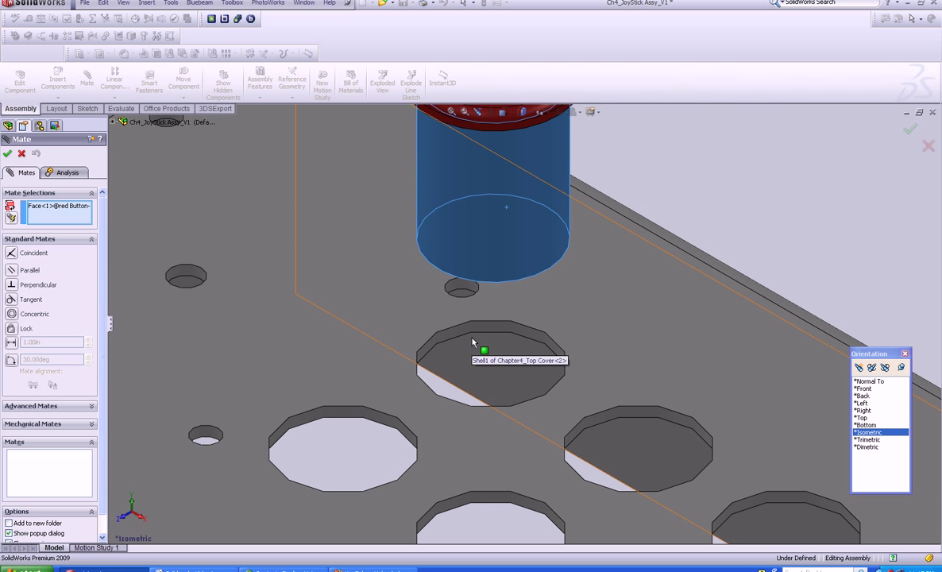
left_click(484, 366)
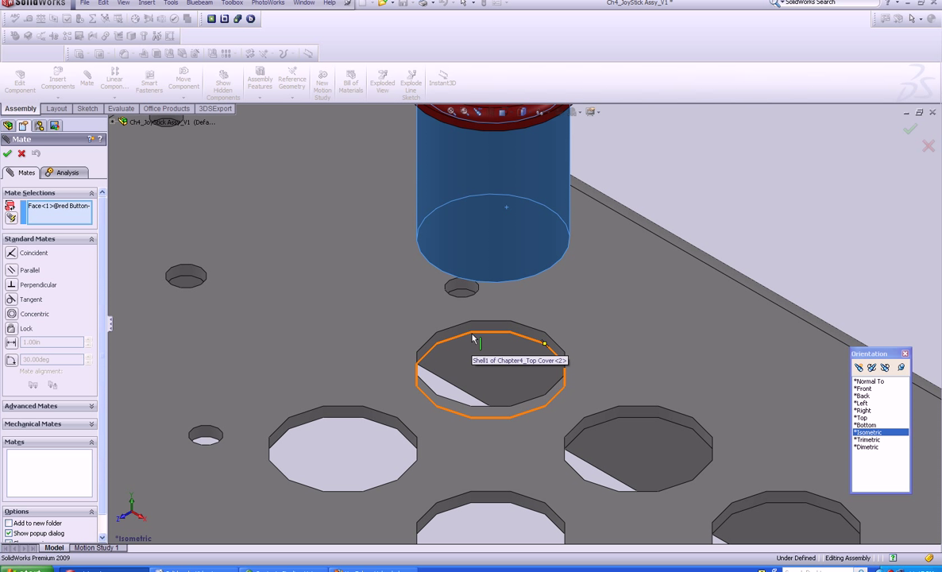
left_click(479, 336)
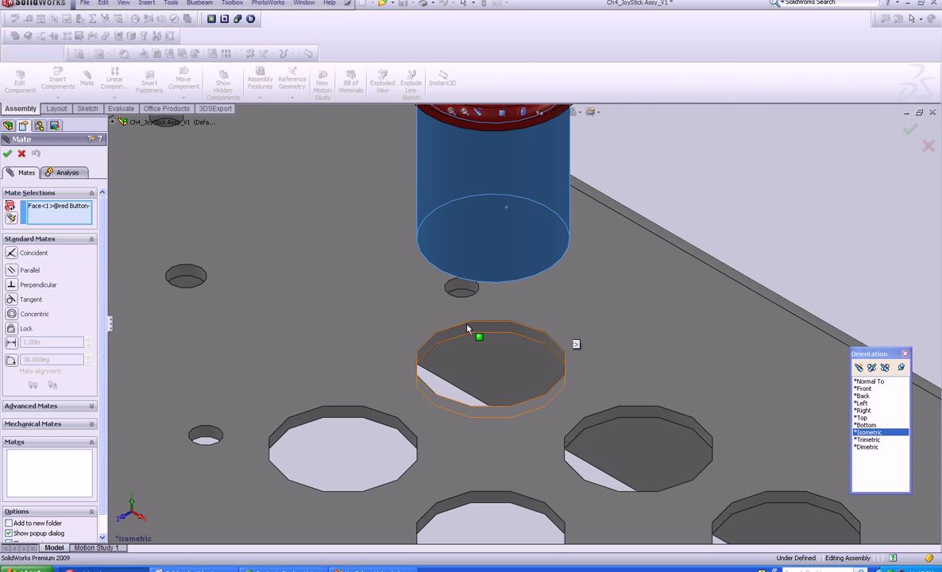
mouse_move(470, 332)
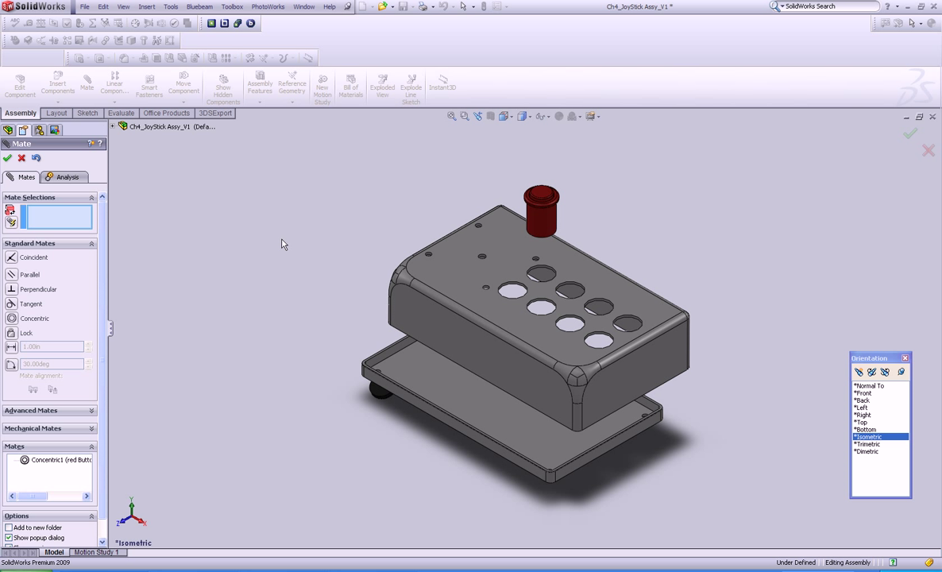
mouse_move(292, 246)
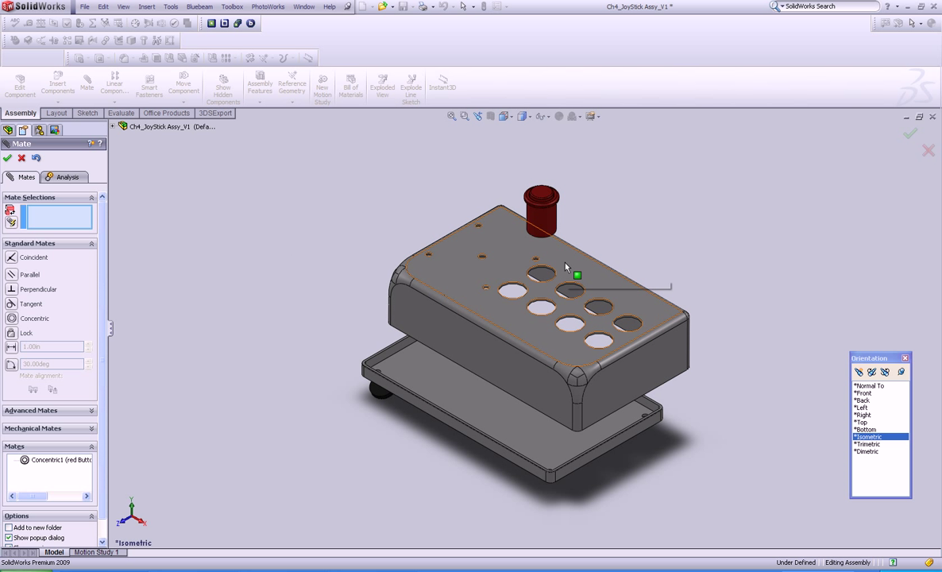
mouse_move(565, 262)
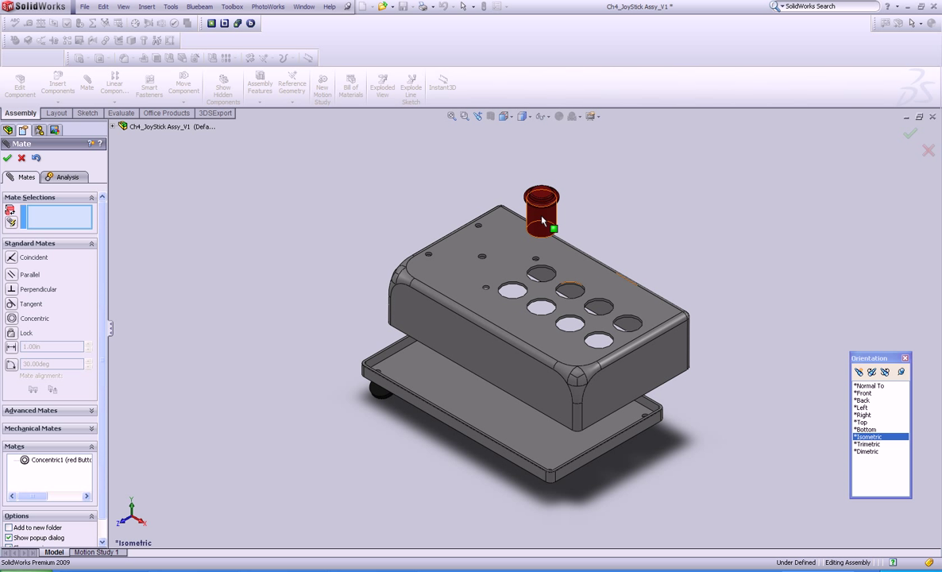
Step: Mate the button's underside coincident with the cover's top face, then view isometric
left_click(541, 229)
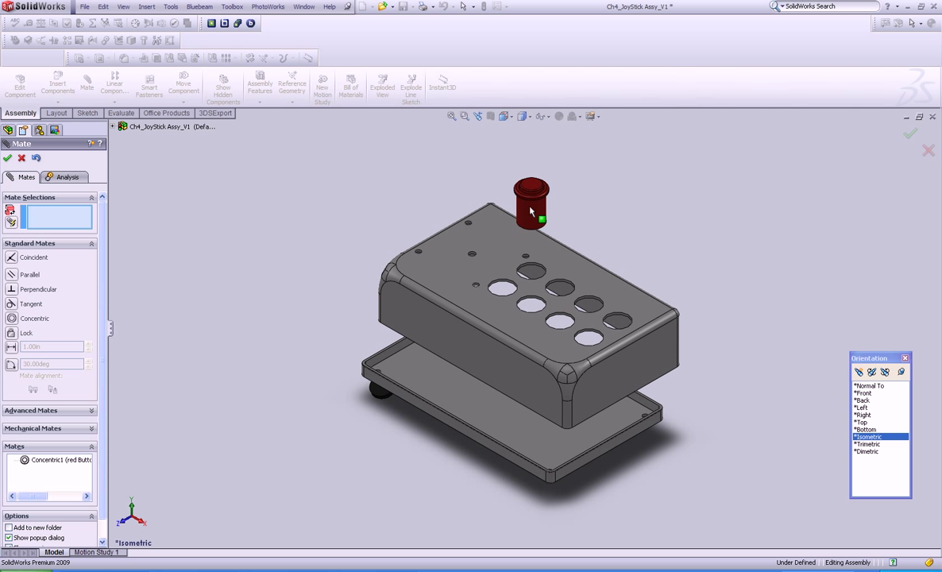
mouse_move(531, 197)
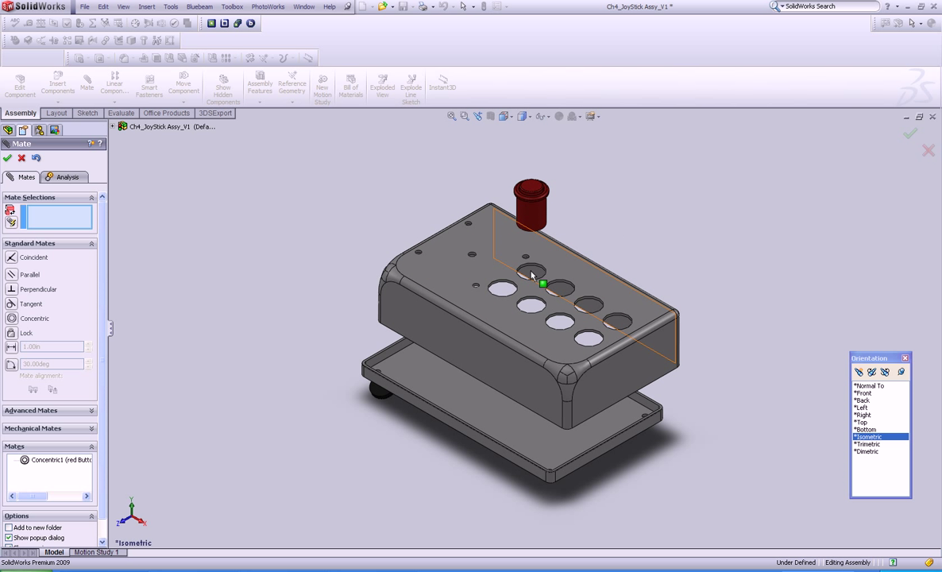
mouse_move(508, 250)
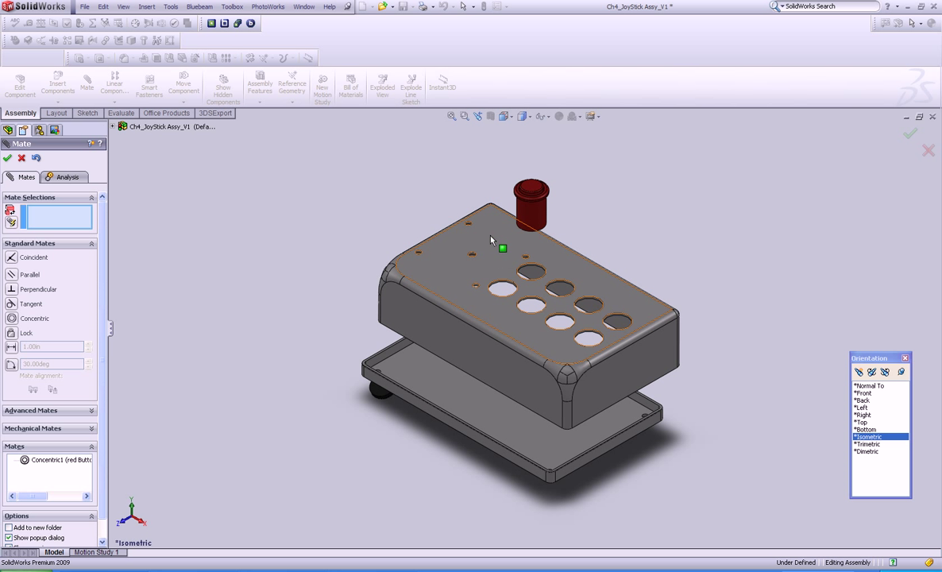
left_click(500, 242)
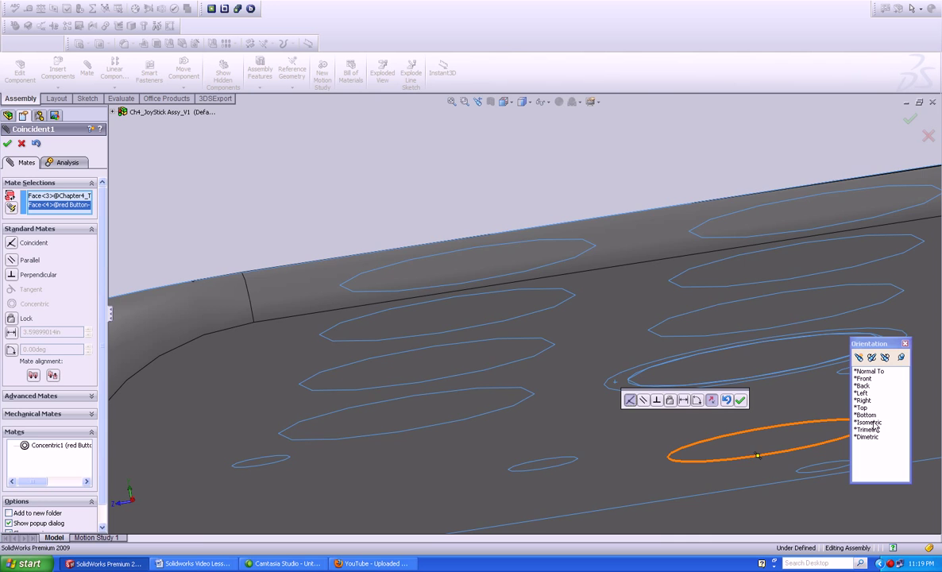
left_click(868, 438)
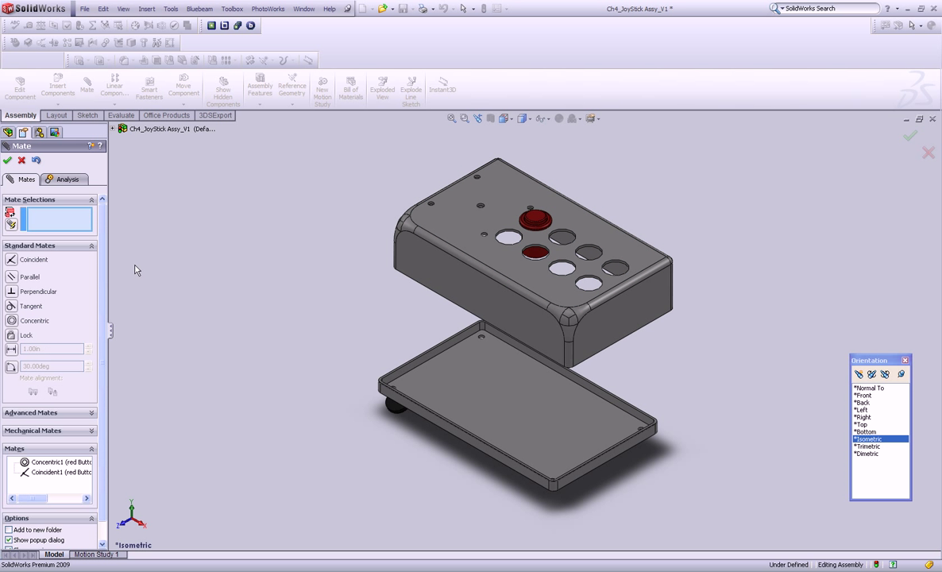
mouse_move(310, 296)
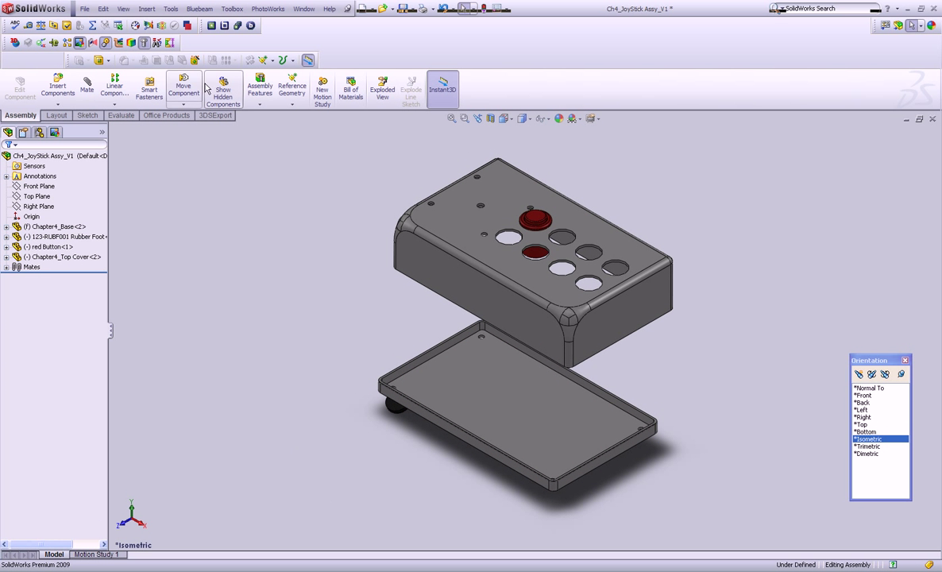
Step: Coincident-mate the top cover's side faces and bottom edge to the base
left_click(86, 83)
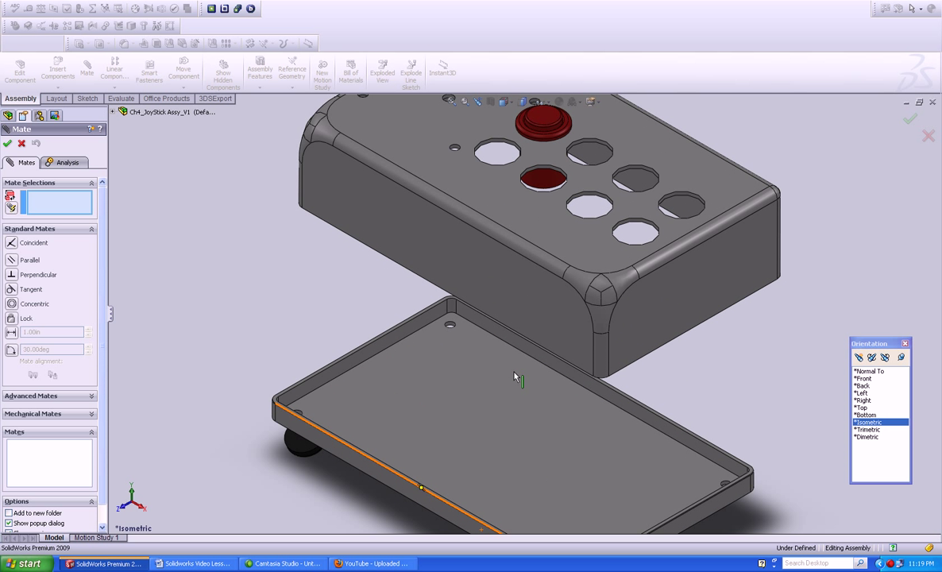
mouse_move(370, 469)
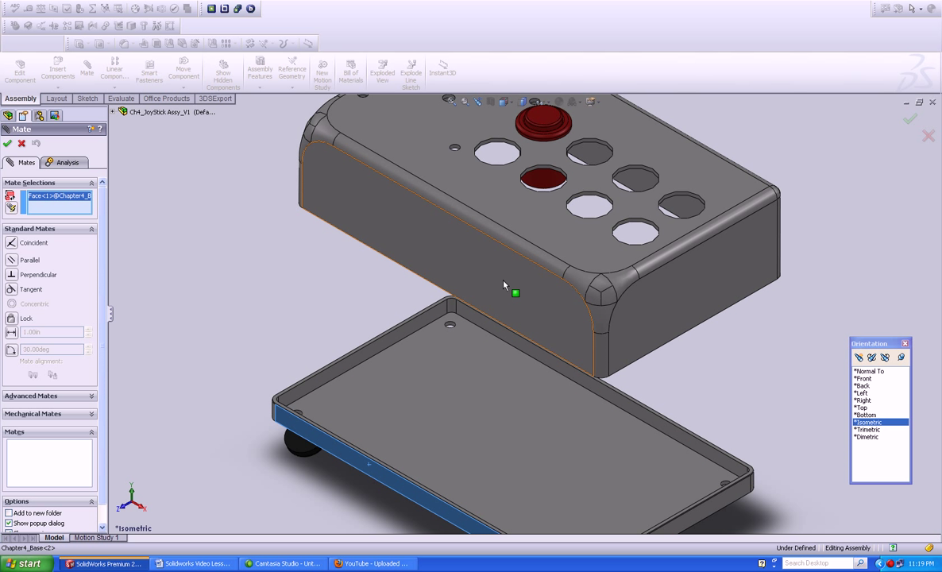
left_click(516, 294)
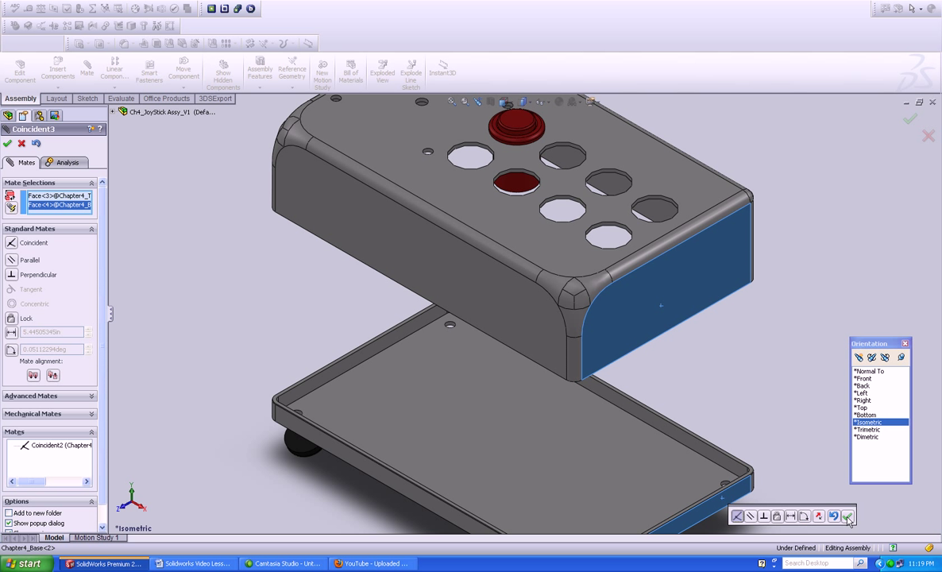
left_click(833, 516)
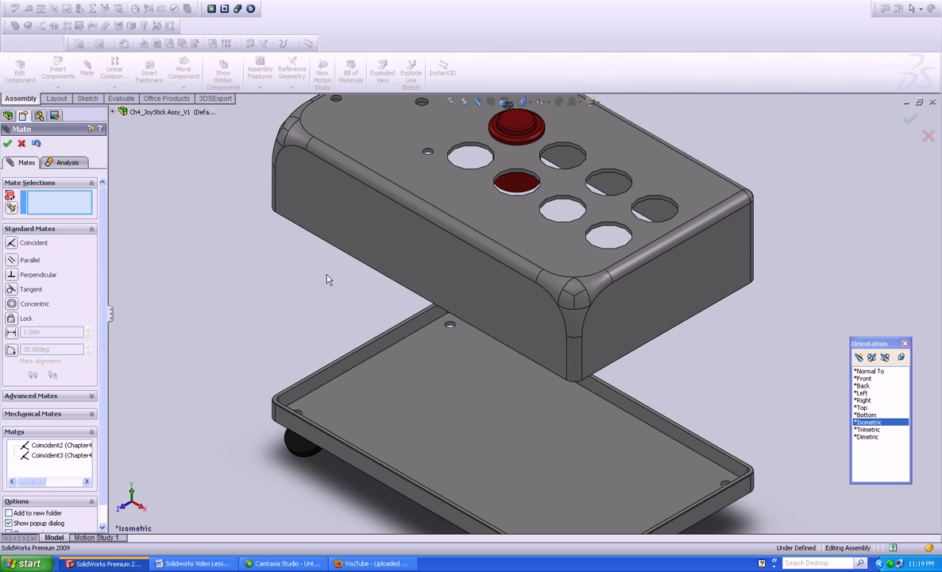
left_click(318, 242)
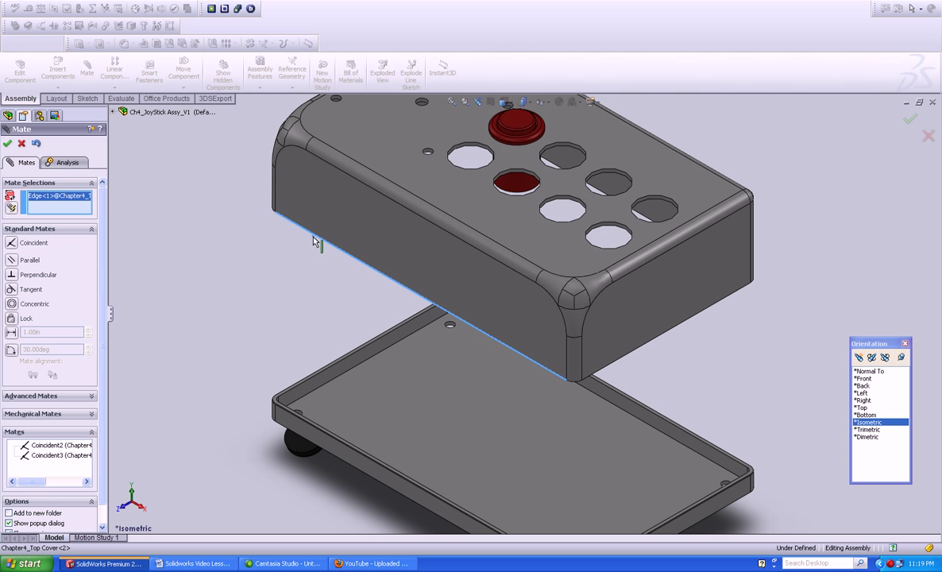
left_click(310, 427)
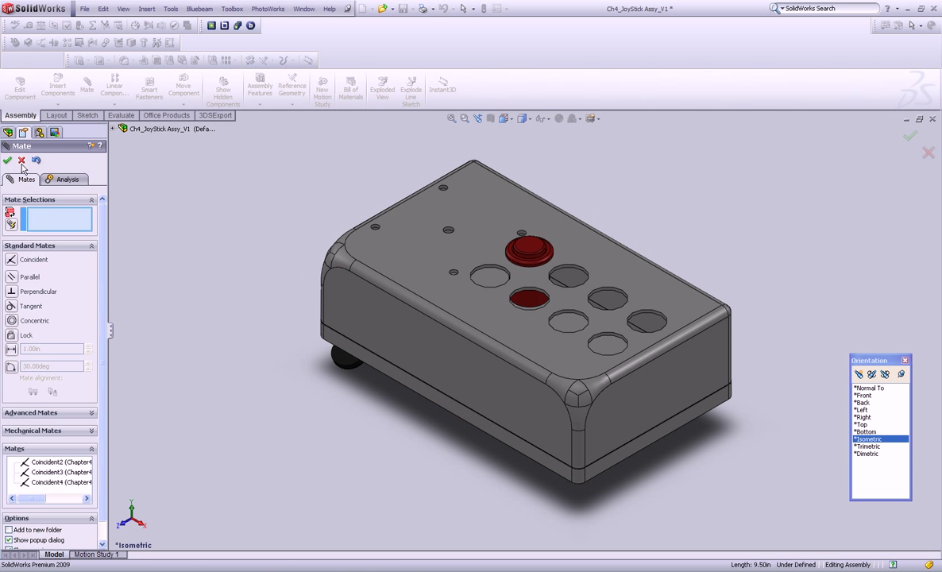
Step: Close the Mate tool and orbit to inspect the closed joystick box
left_click(7, 161)
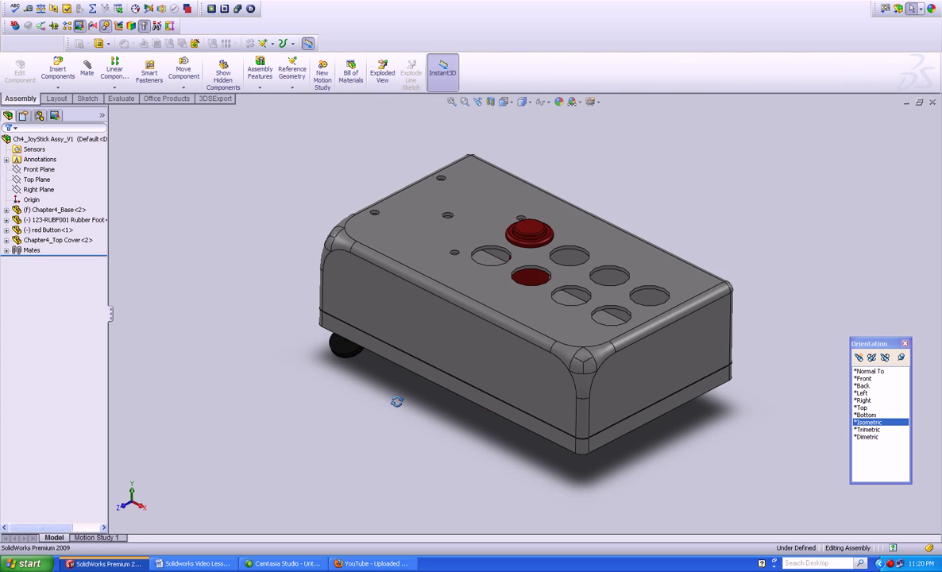
left_click_drag(397, 401, 423, 419)
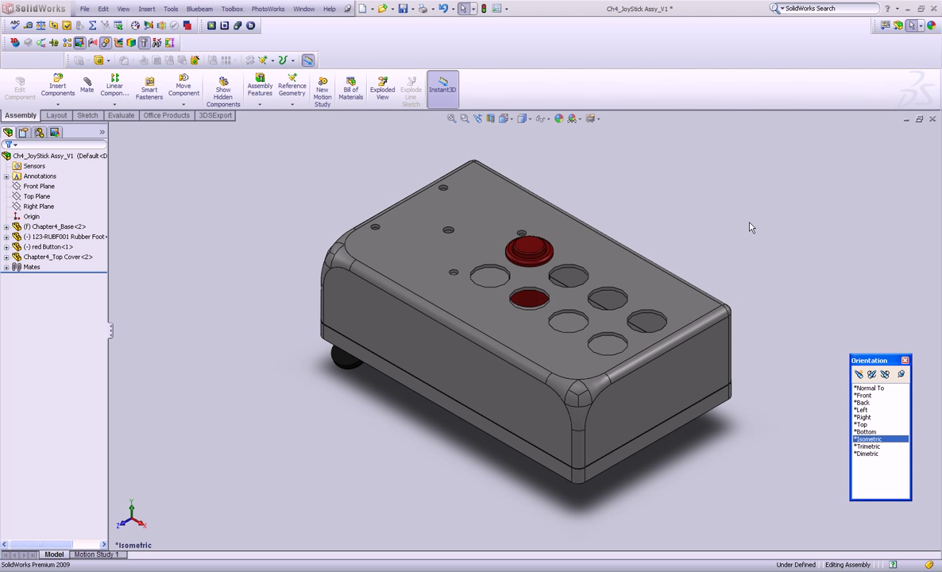
mouse_move(773, 197)
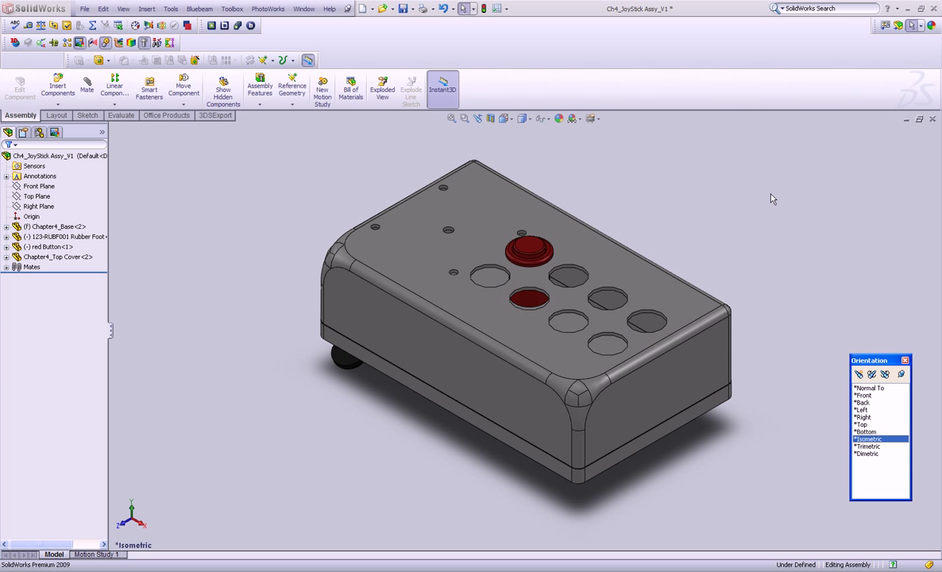